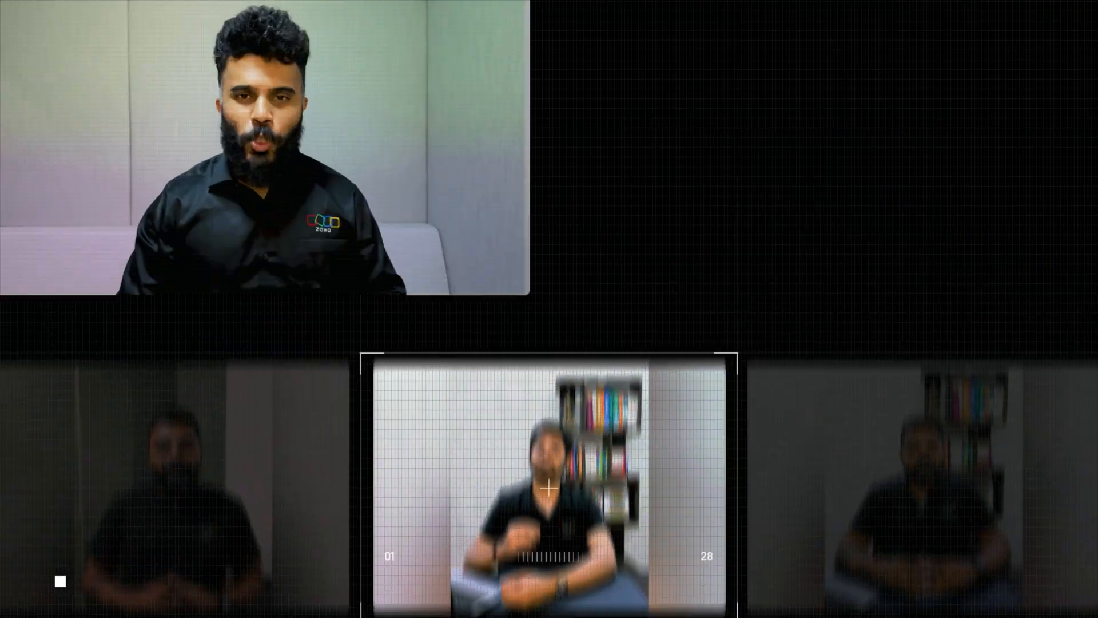
# Open the Candidates tab to show all candidate records and their stage counts.
pyautogui.click(468, 49)
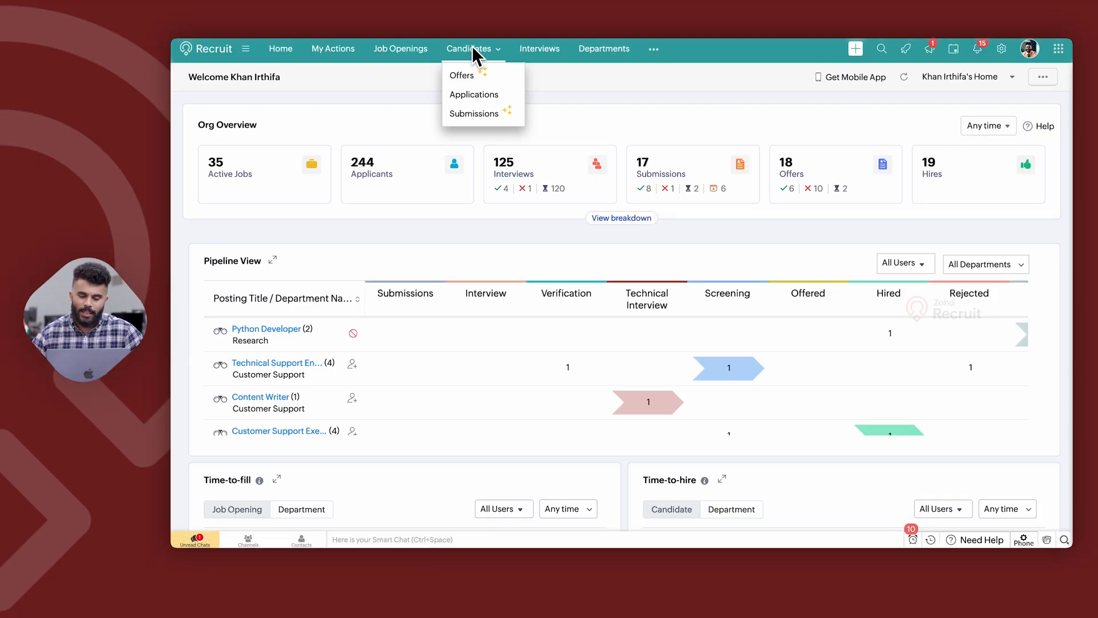
pyautogui.click(468, 49)
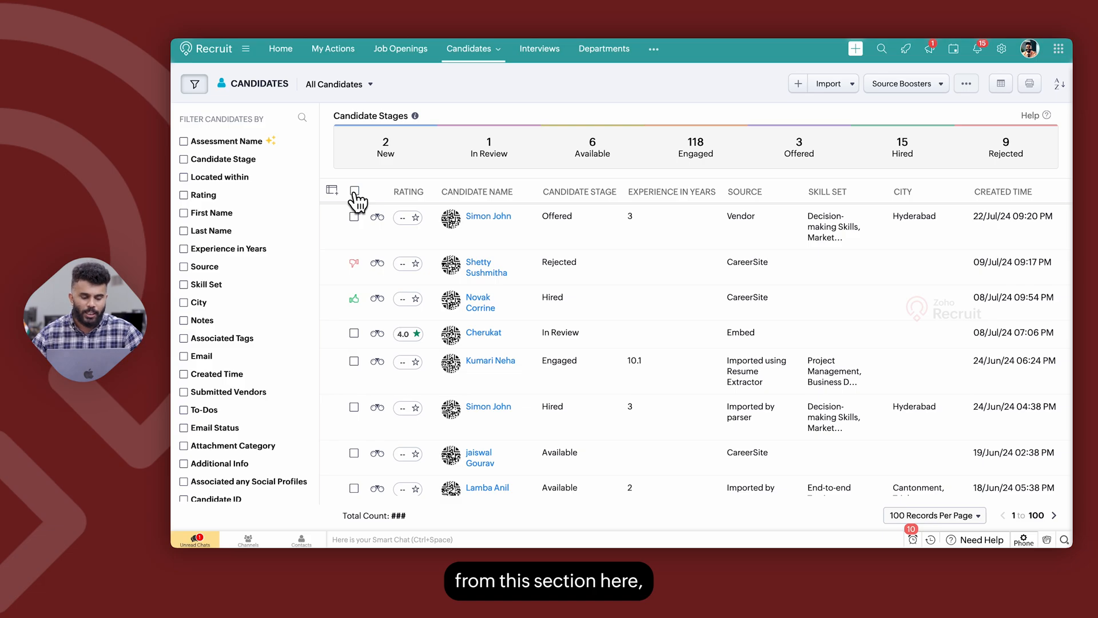
pyautogui.click(354, 191)
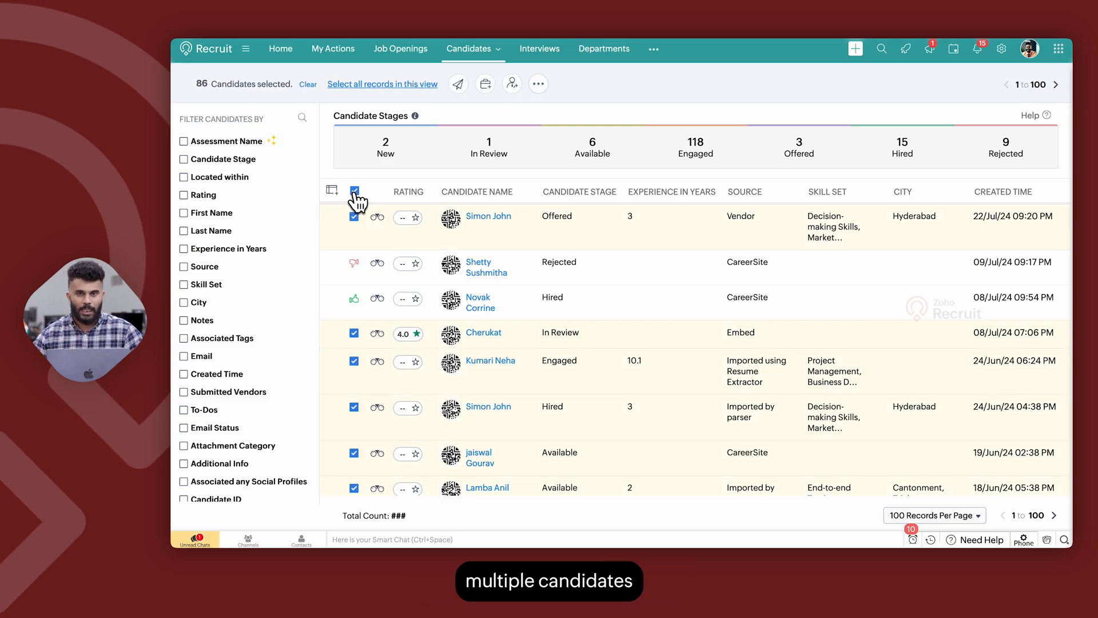
pyautogui.moveTo(486, 84)
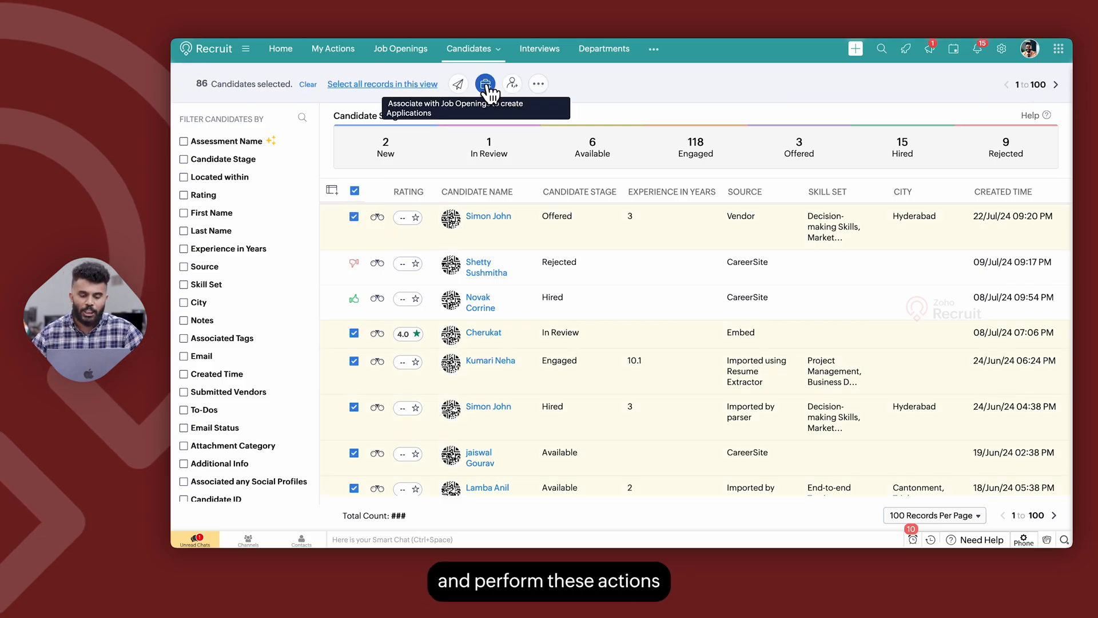
pyautogui.click(538, 83)
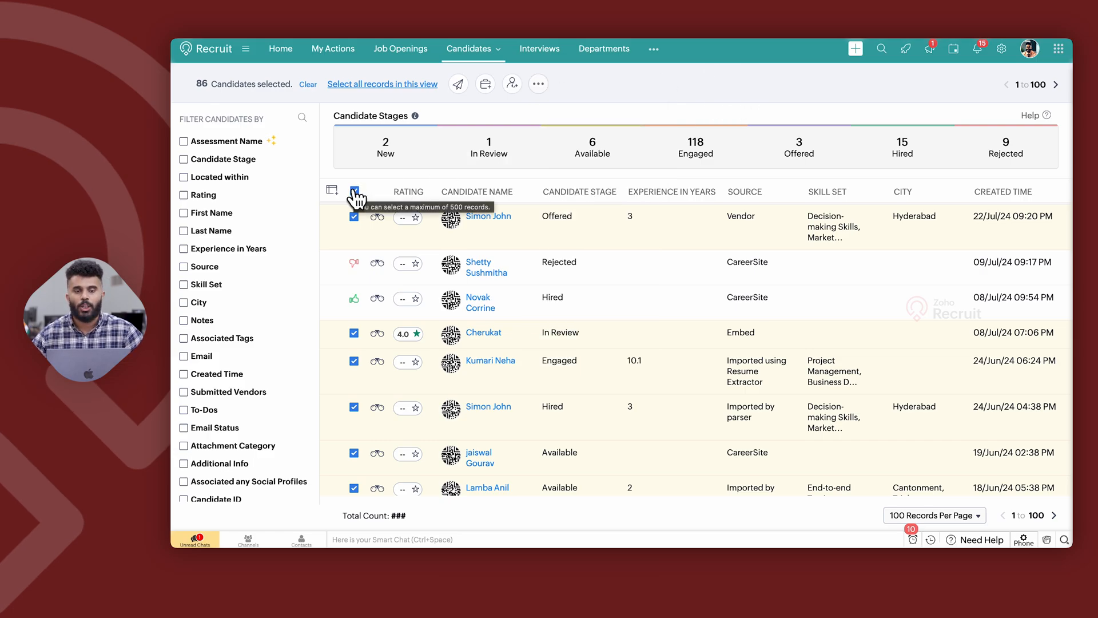
pyautogui.click(354, 190)
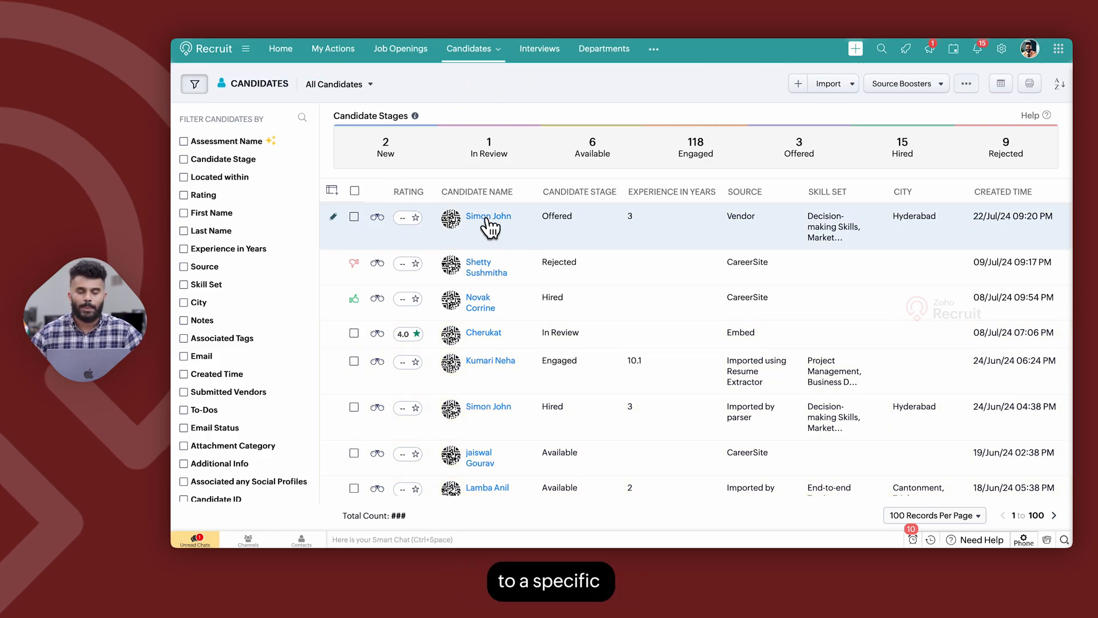
pyautogui.click(488, 216)
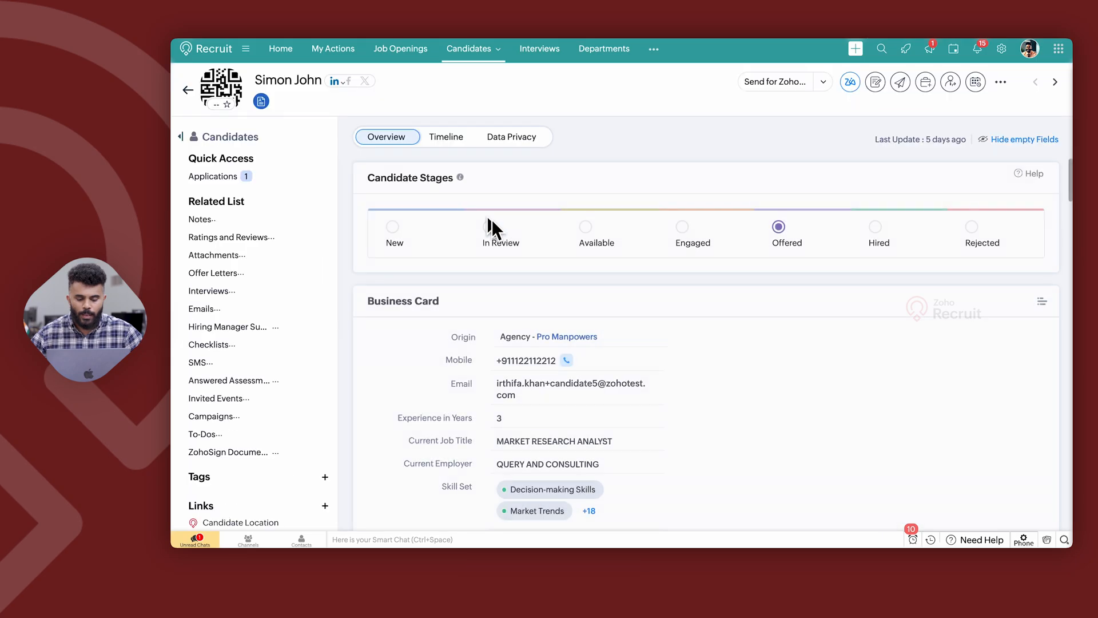
pyautogui.scroll(-3)
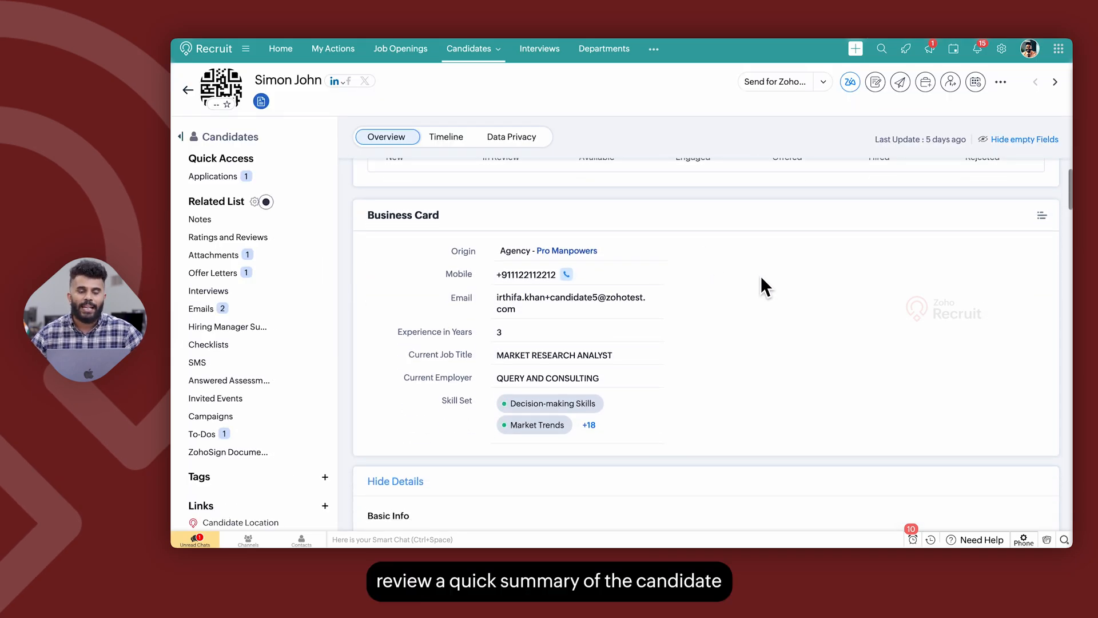
pyautogui.moveTo(801, 357)
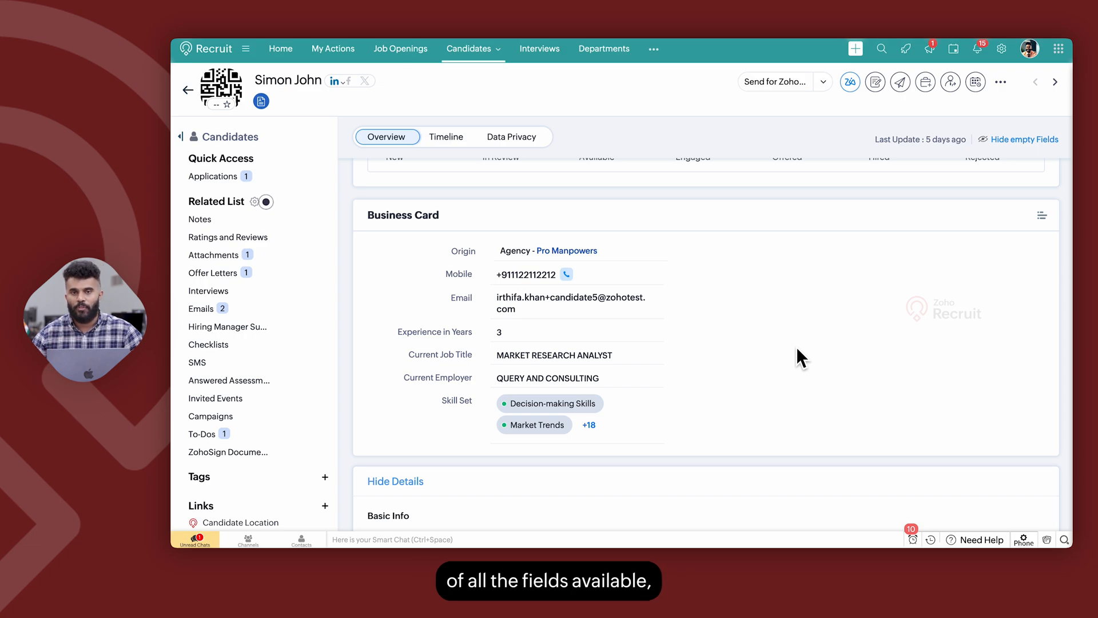
pyautogui.scroll(-3)
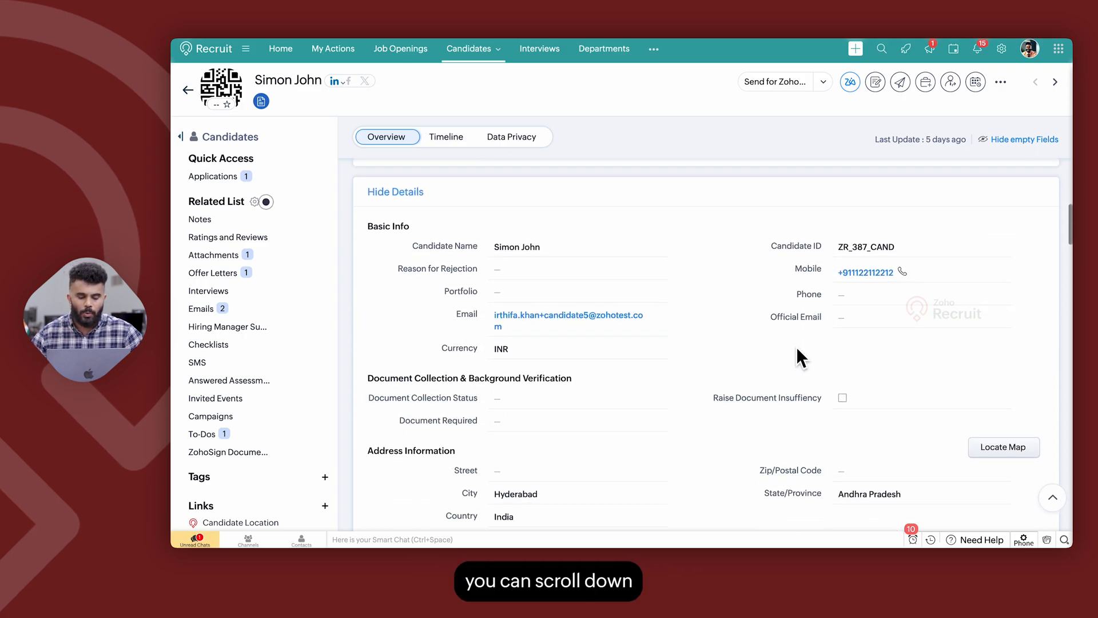
pyautogui.moveTo(711, 378)
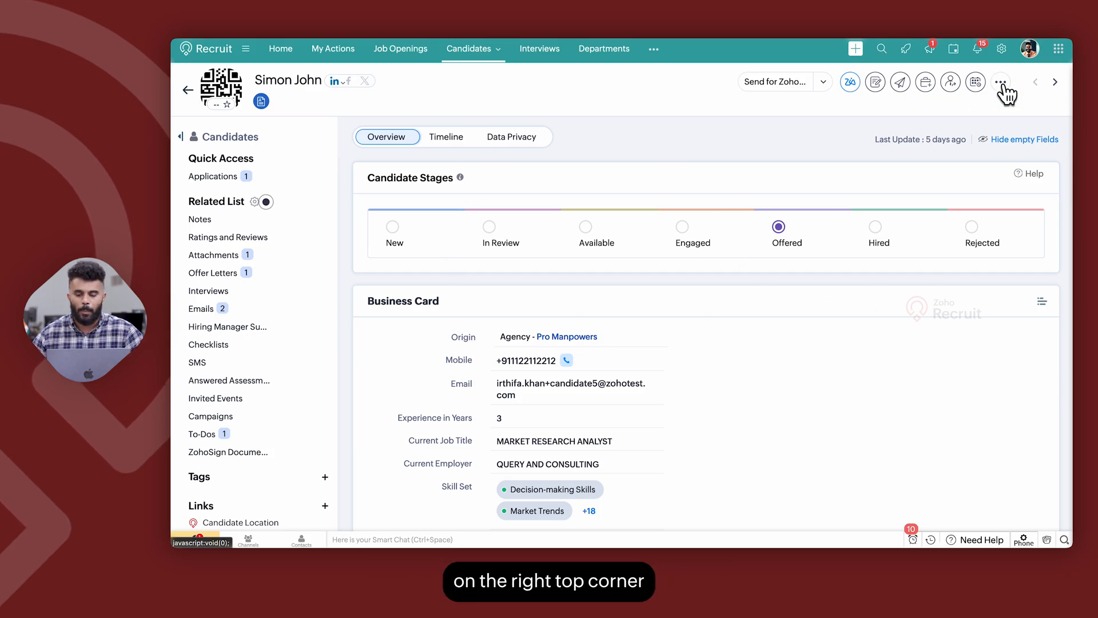
pyautogui.click(1000, 82)
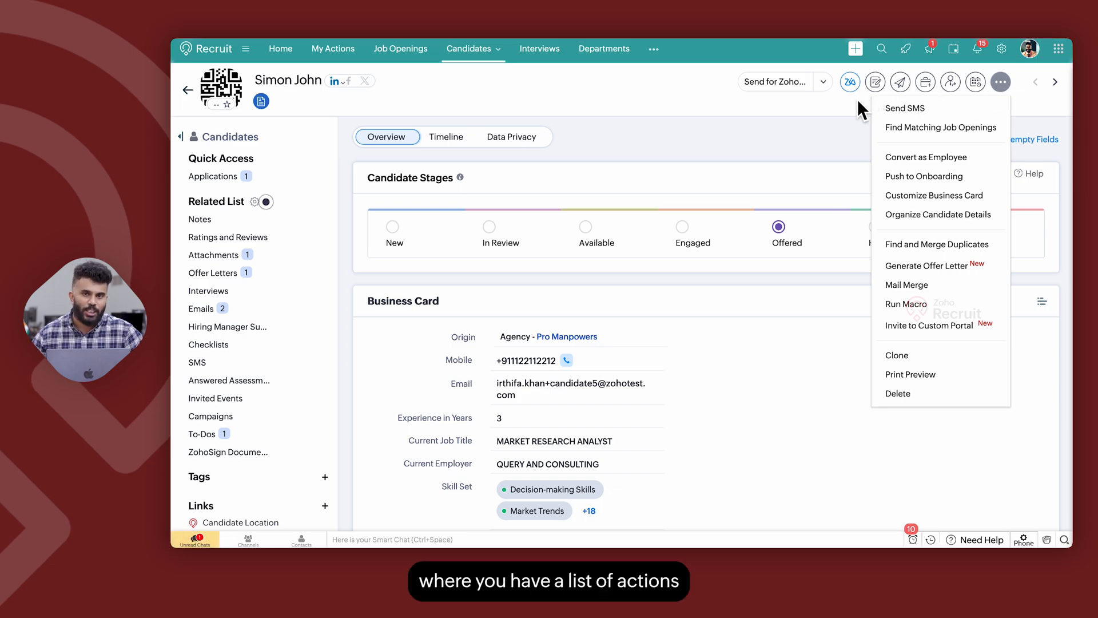
pyautogui.moveTo(975, 82)
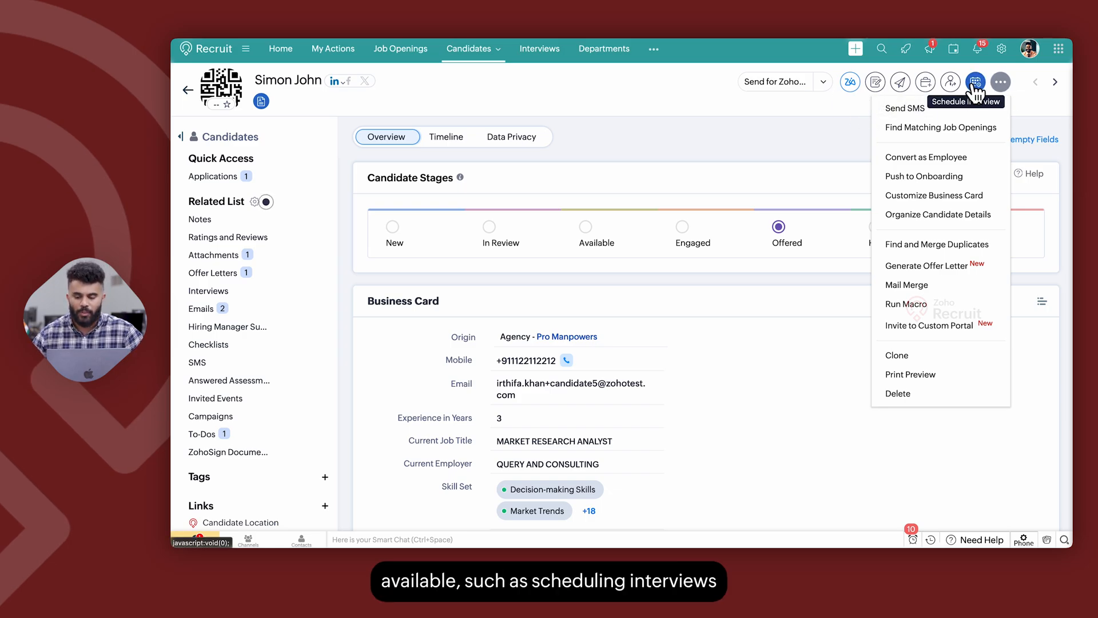
pyautogui.moveTo(950, 81)
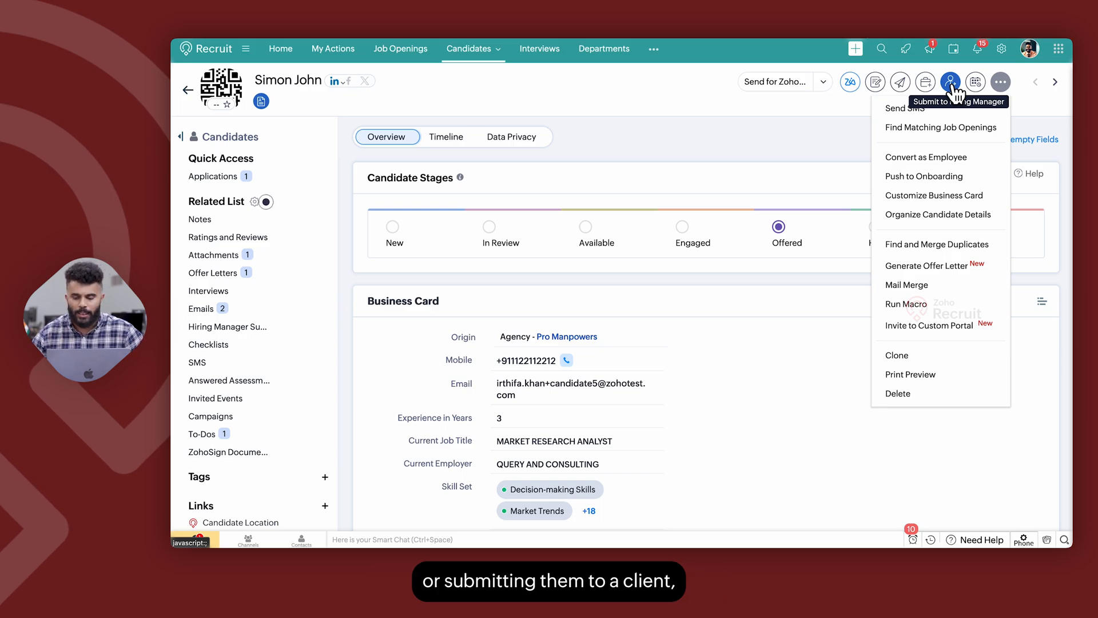
pyautogui.moveTo(925, 82)
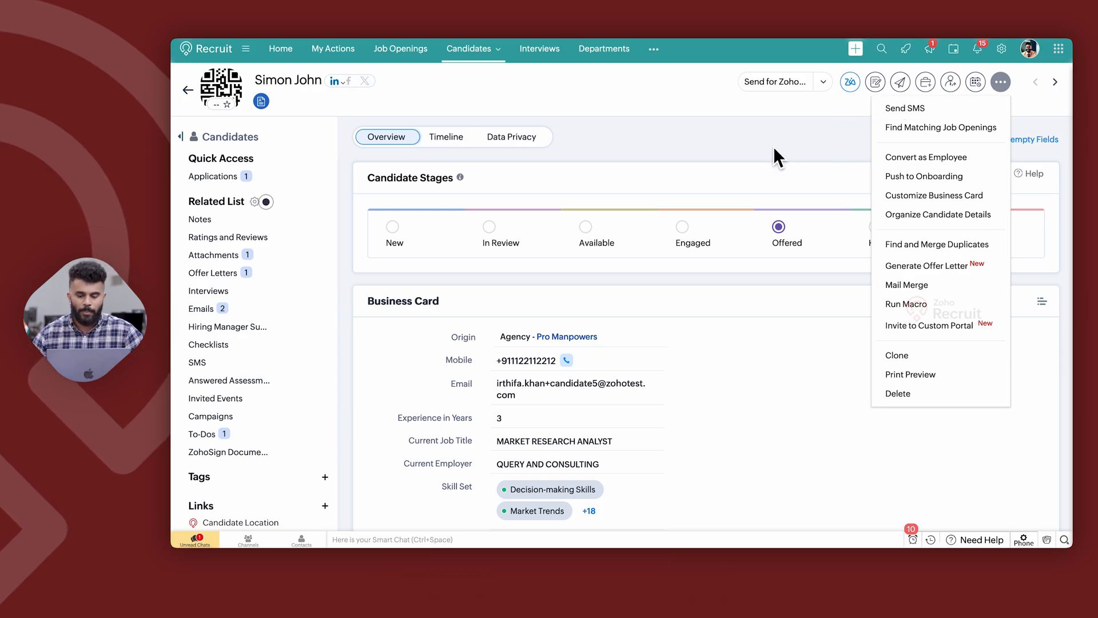
pyautogui.click(469, 49)
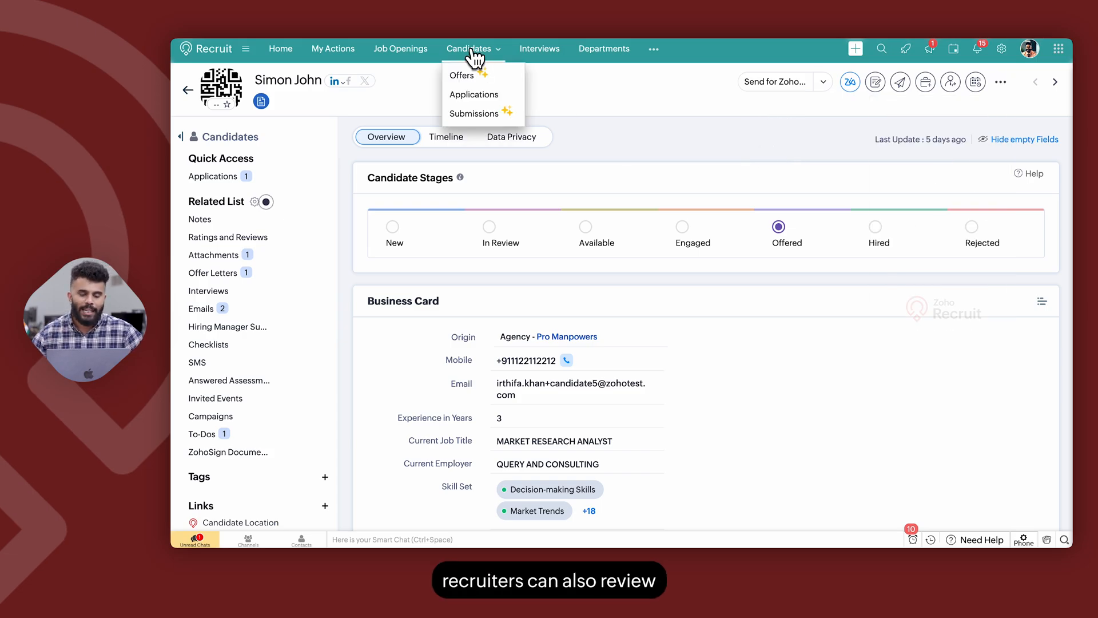
# Return to the full Candidates list showing stage counts like 118 Engaged and 15 Hired.
pyautogui.click(468, 49)
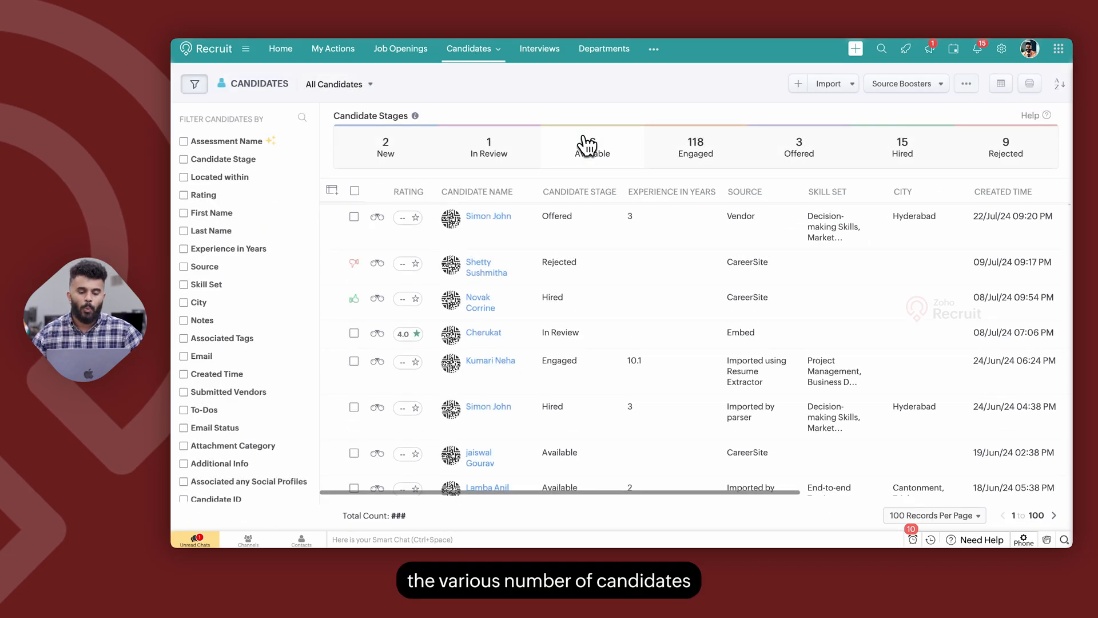
pyautogui.moveTo(442, 190)
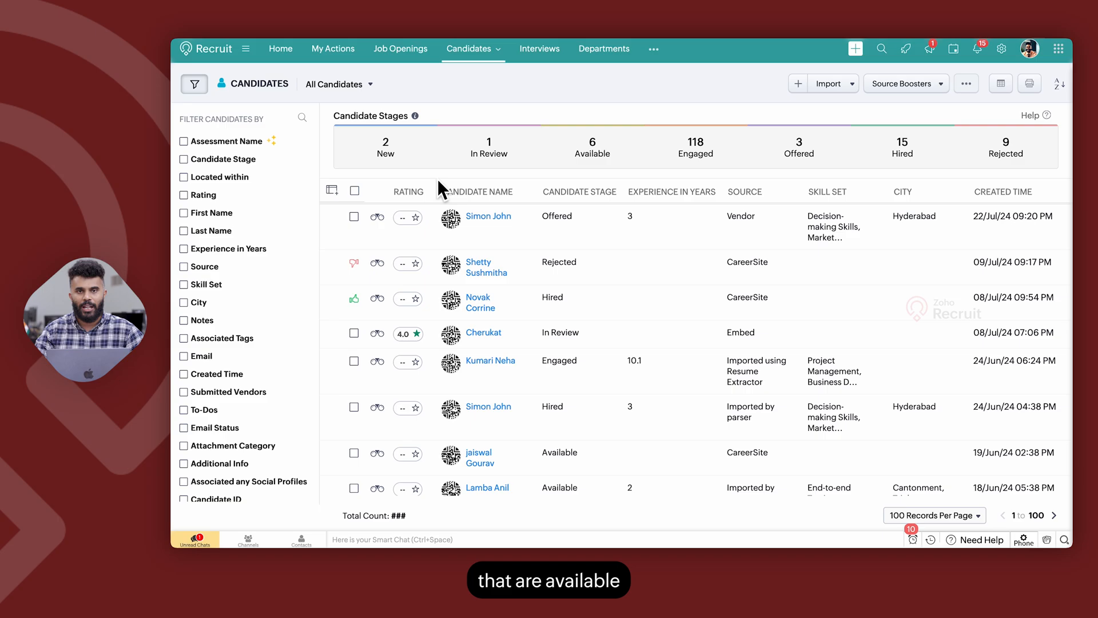